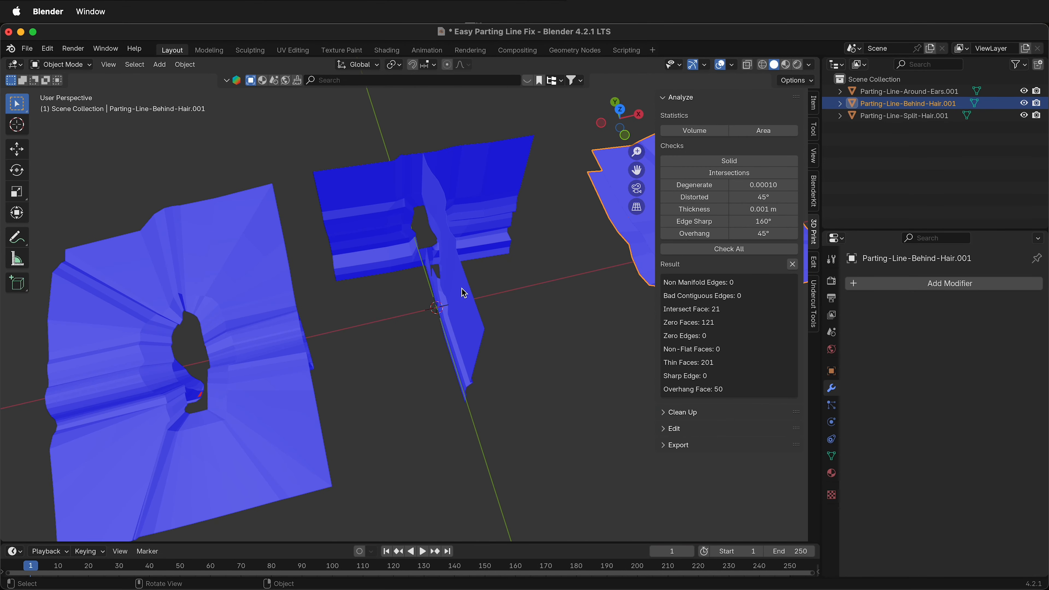
# Orbit around the parting-line meshes and reveal their red back faces with Face Orientation
pyautogui.moveTo(462, 293); pyautogui.dragTo(516, 267)
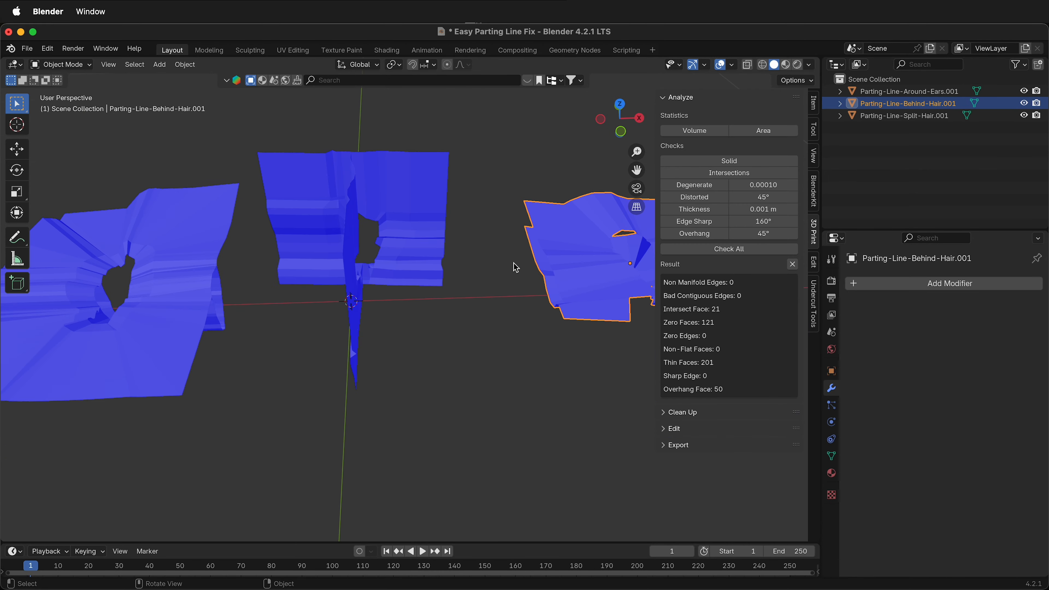
pyautogui.press('Tab')
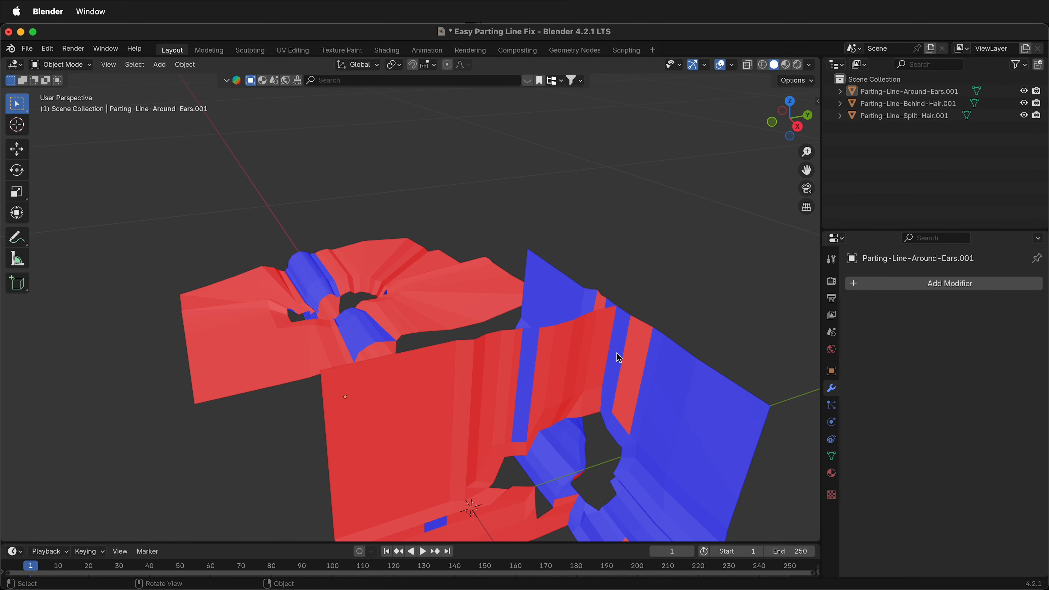
pyautogui.moveTo(513, 394)
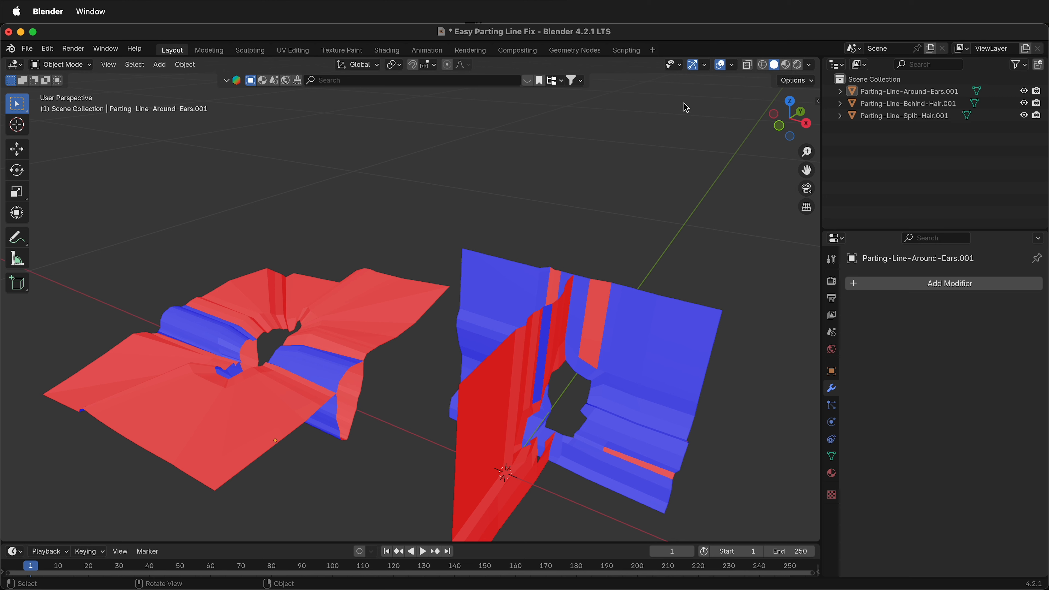
# Recalculate the normals of Parting-Line-Split-Hair.001 in Edit Mode via Mesh > Normals
pyautogui.click(734, 64)
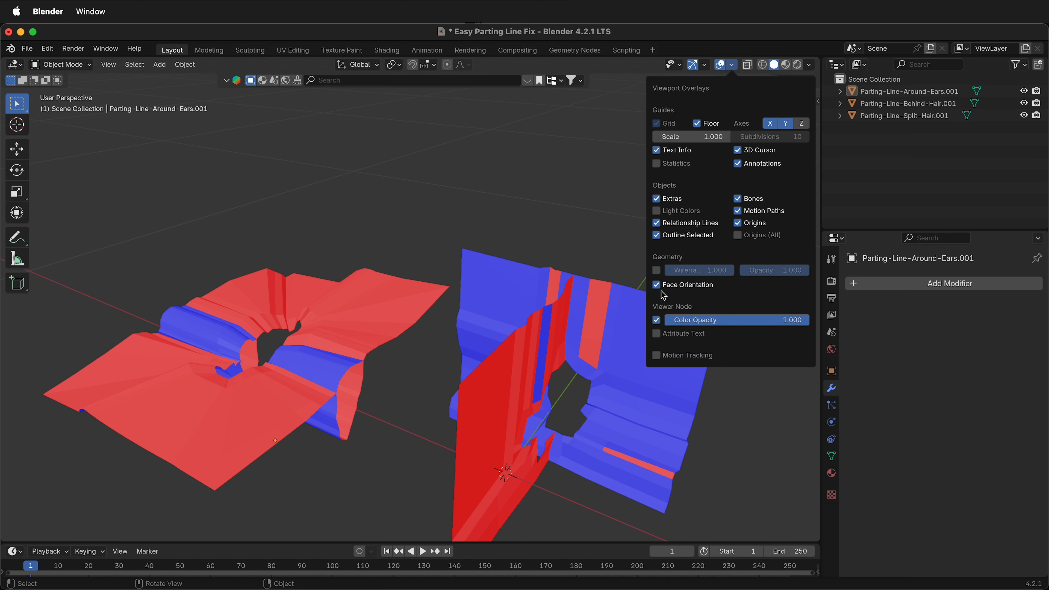
pyautogui.click(576, 322)
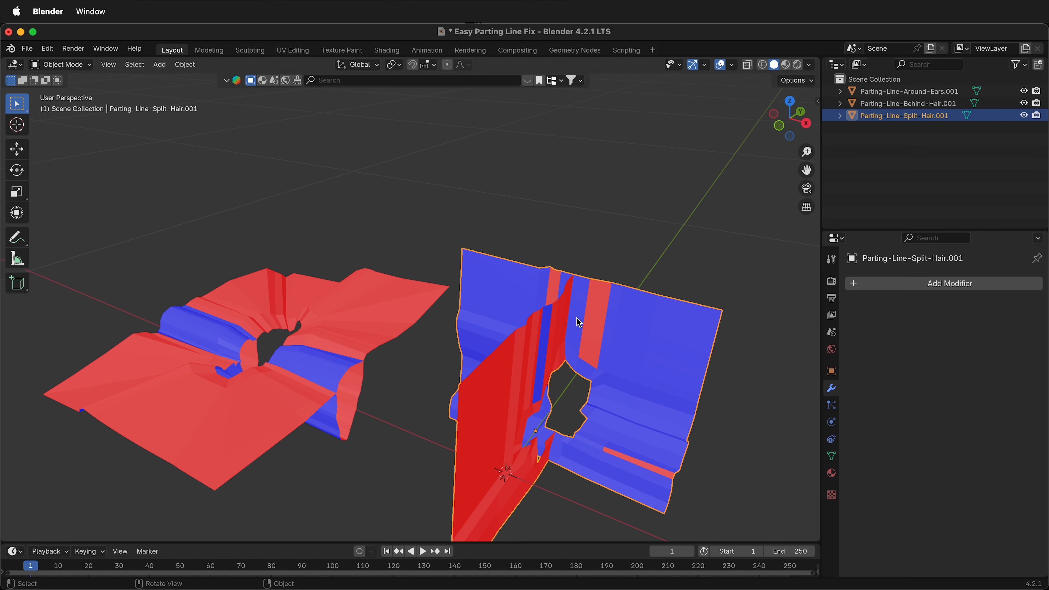
pyautogui.press('Tab')
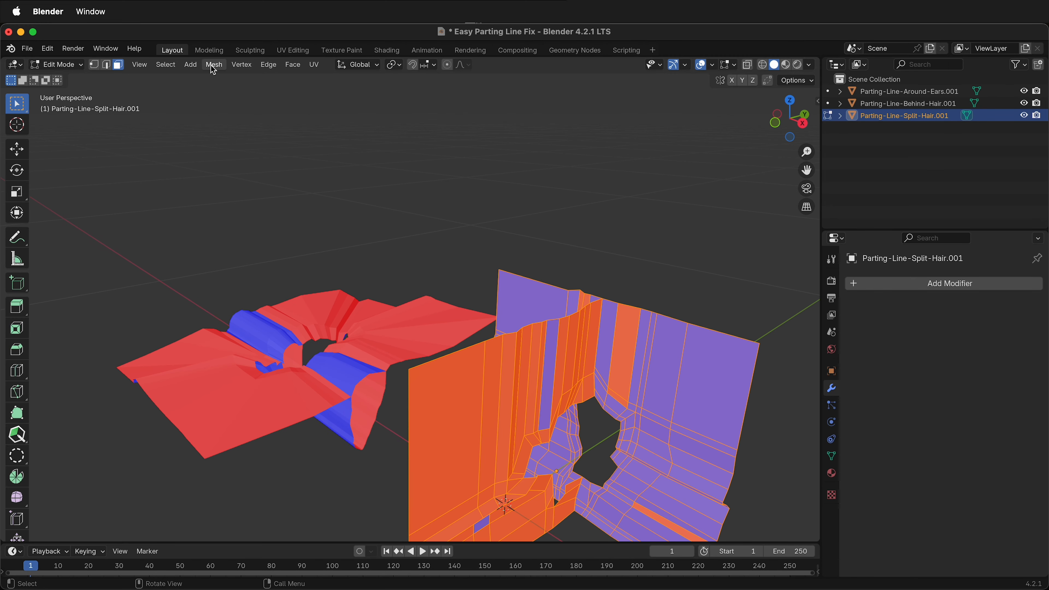
pyautogui.click(213, 65)
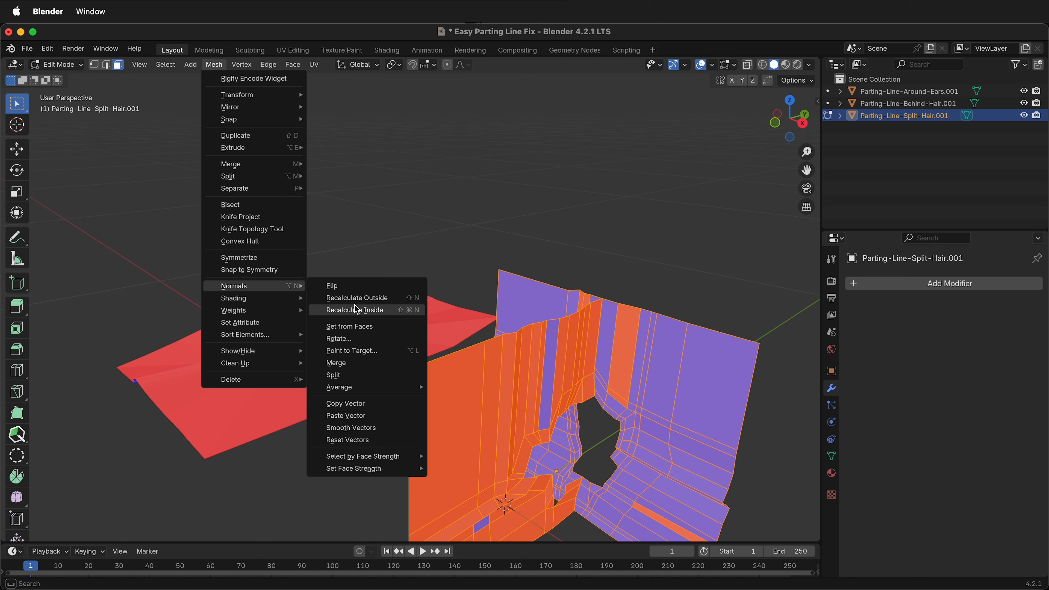
pyautogui.click(354, 310)
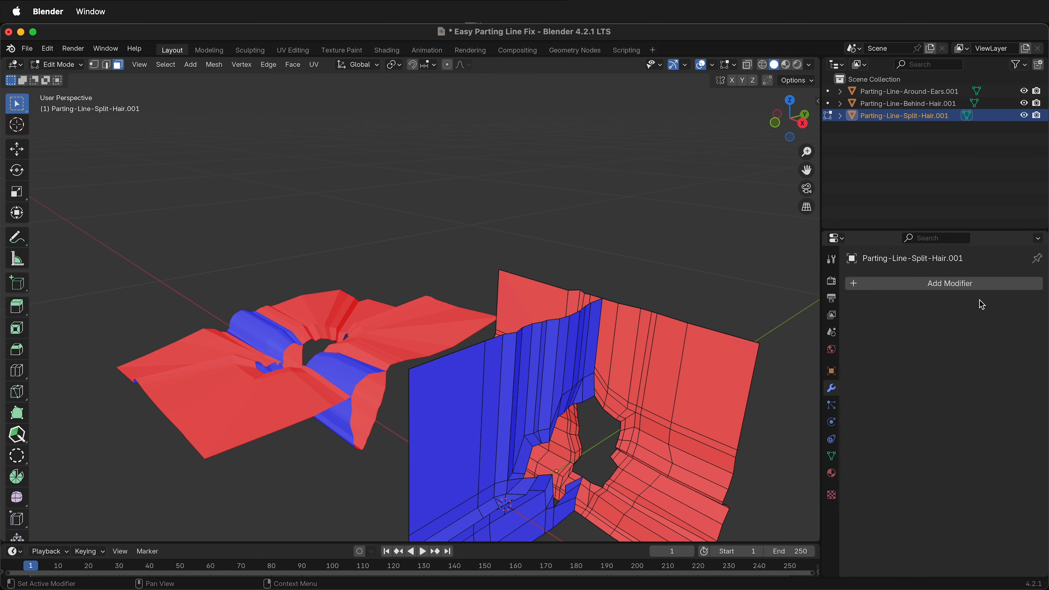
# Add a Complex Solidify 0.0002 m thick to the split-hair mesh and run Check All (130 non-manifold edges)
pyautogui.click(950, 283)
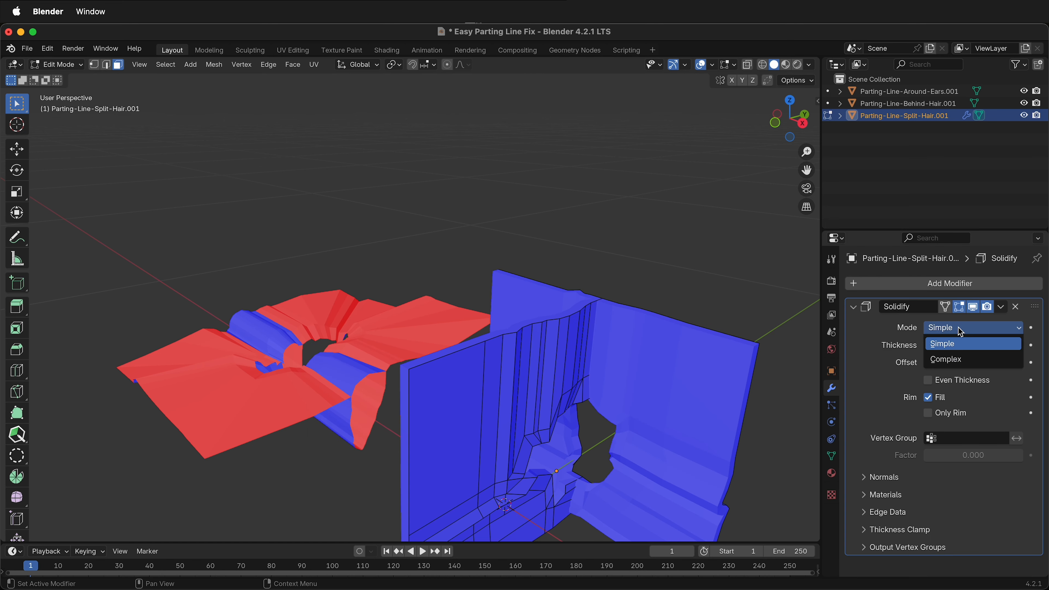
pyautogui.click(943, 343)
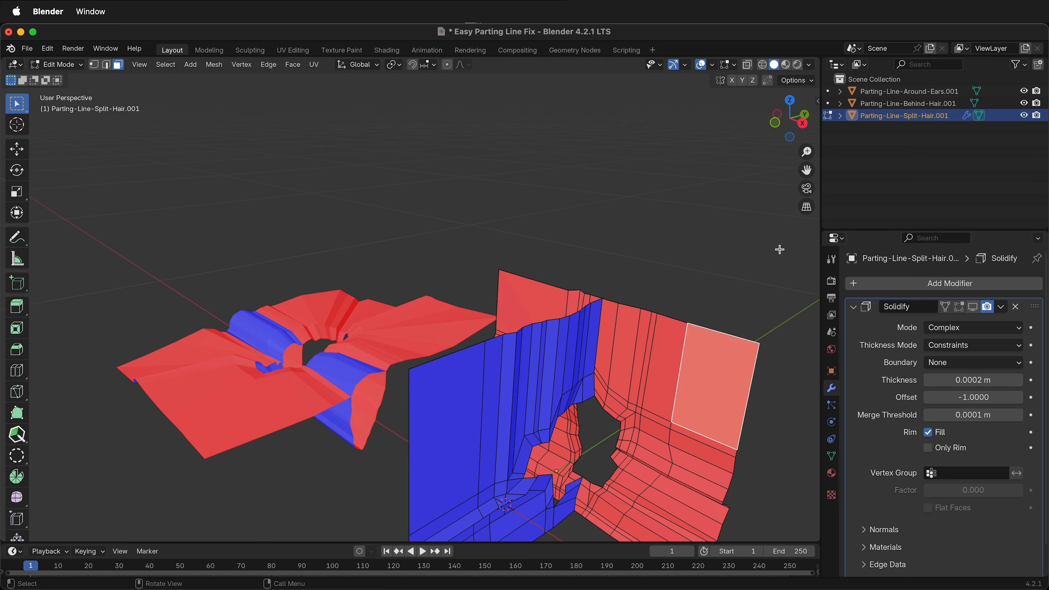
pyautogui.click(728, 249)
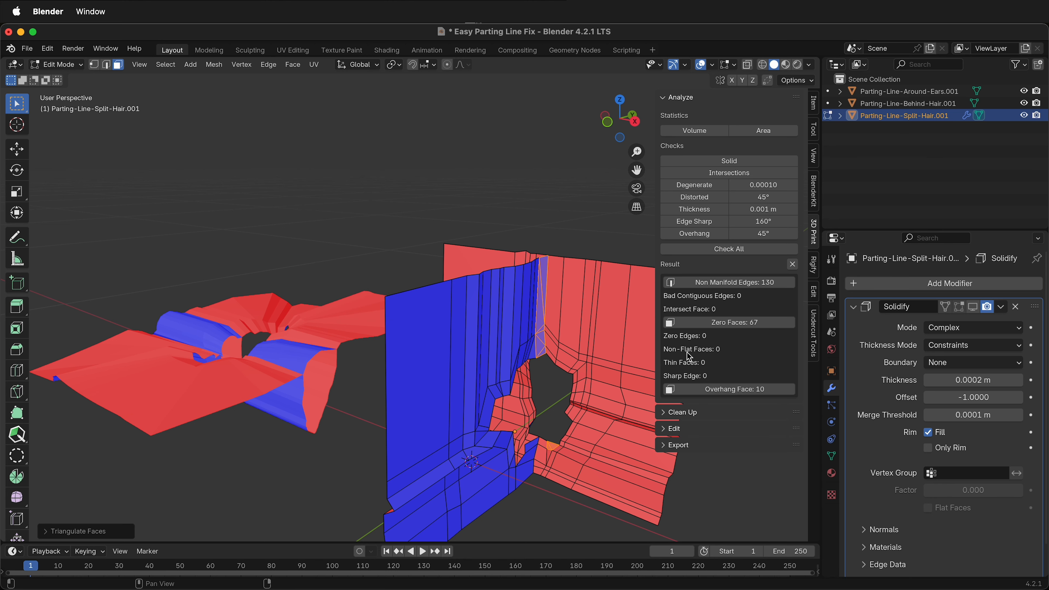
# Apply the Solidify on the split-hair mesh in Object Mode and recheck for zero non-manifold edges
pyautogui.press('Tab')
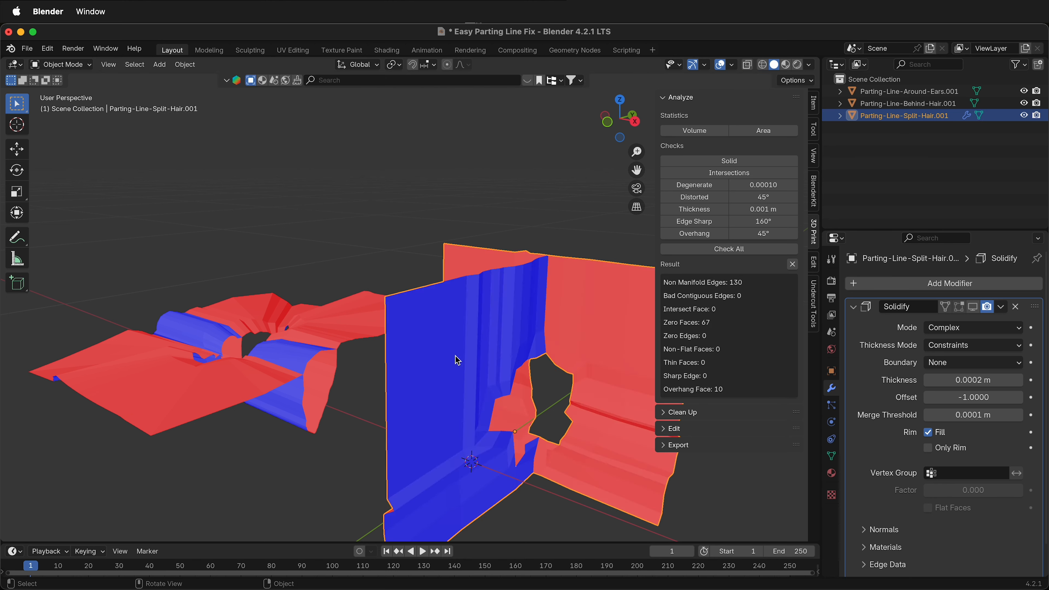
pyautogui.moveTo(1002, 302)
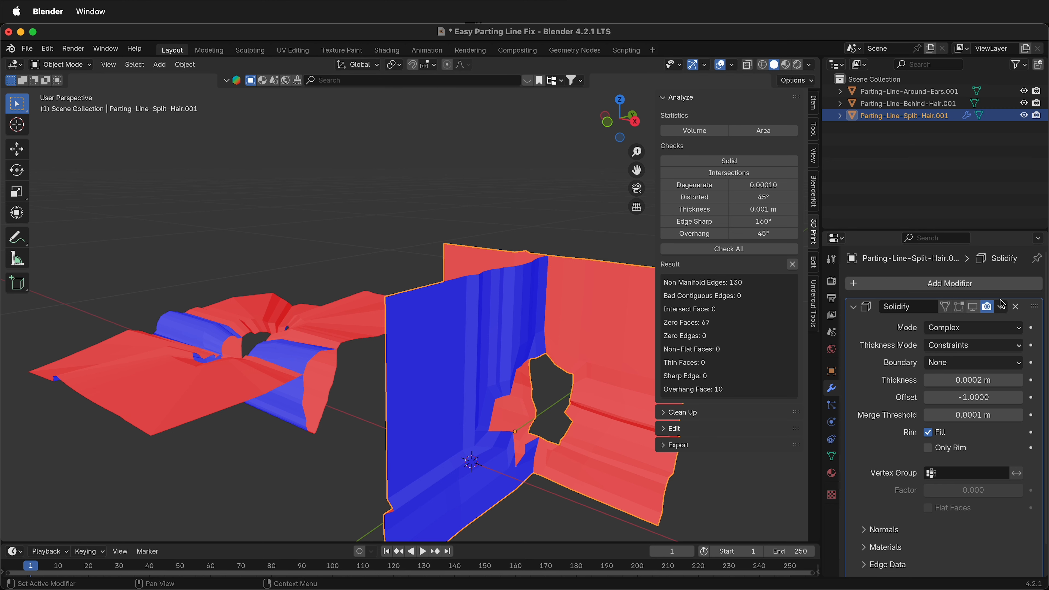
pyautogui.click(728, 249)
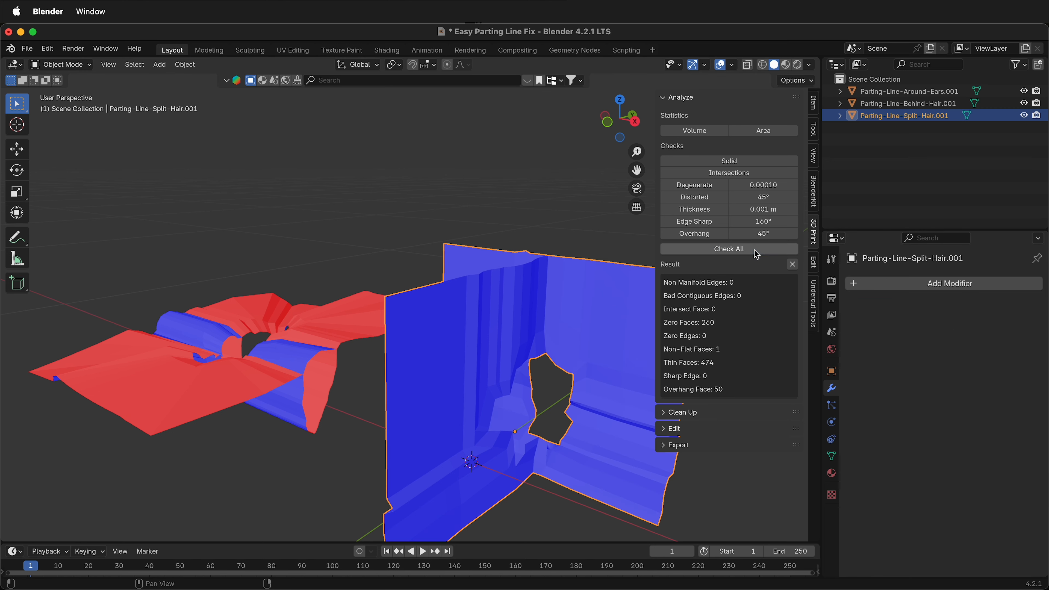
pyautogui.moveTo(721, 288)
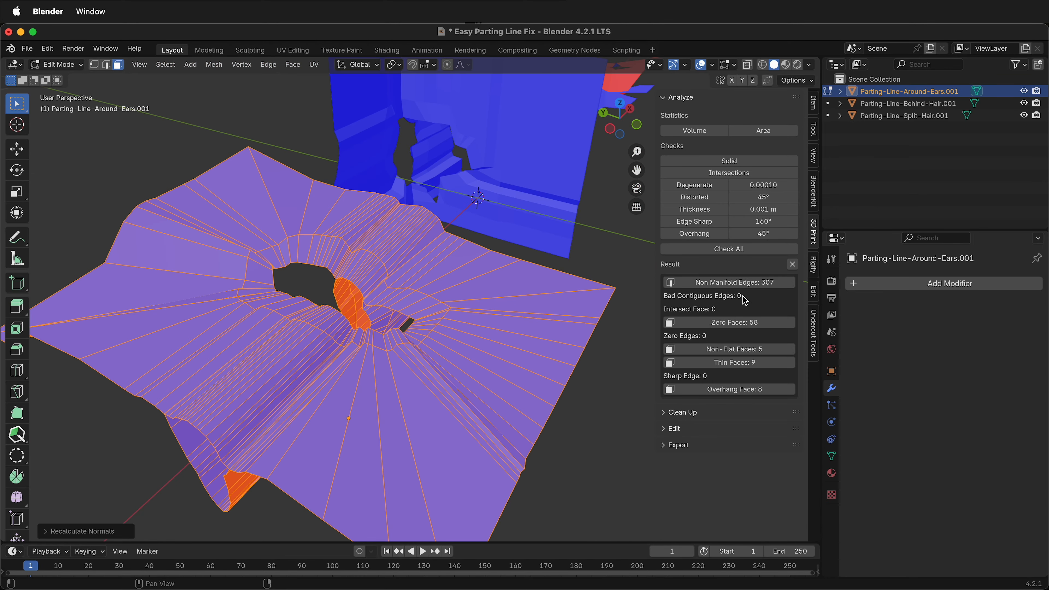
# Recalculate normals outside and triangulate the faces of Parting-Line-Around-Ears.001
pyautogui.click(729, 349)
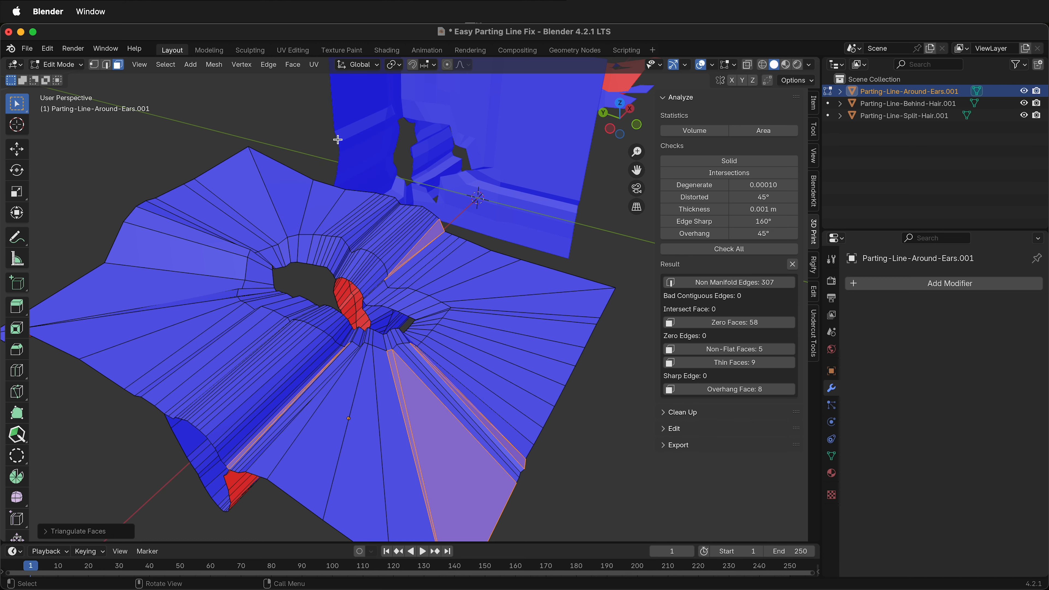
# Add a Complex Solidify modifier to the around-ears mesh and apply it
pyautogui.click(949, 283)
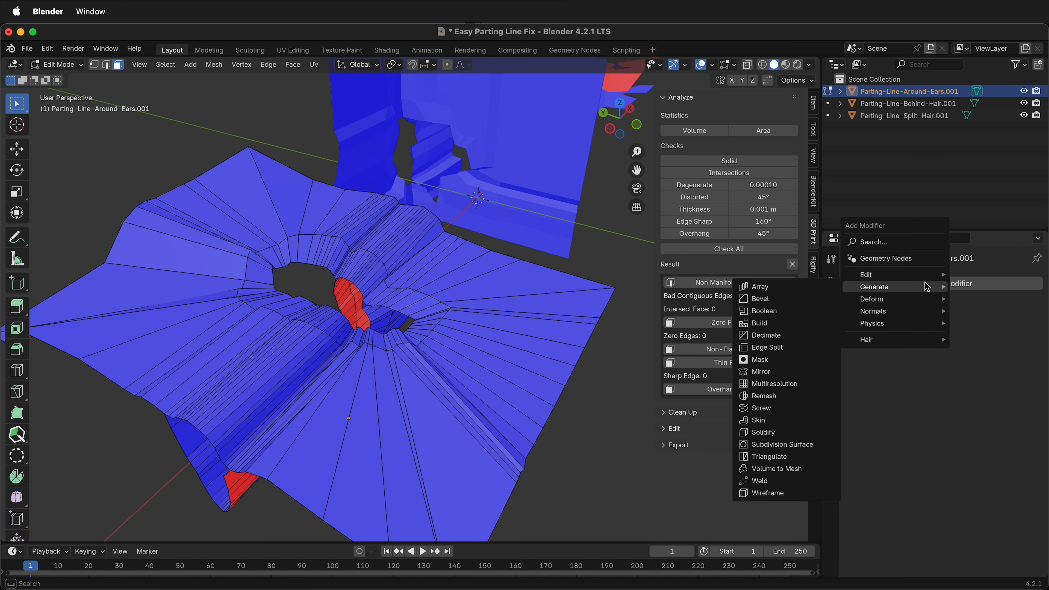
pyautogui.click(761, 432)
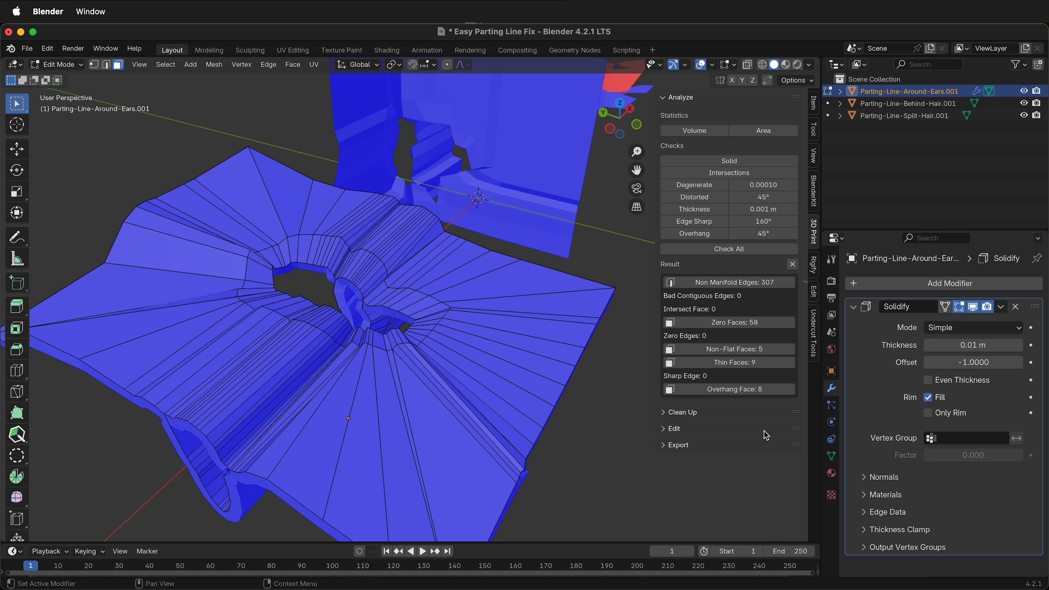
pyautogui.click(972, 328)
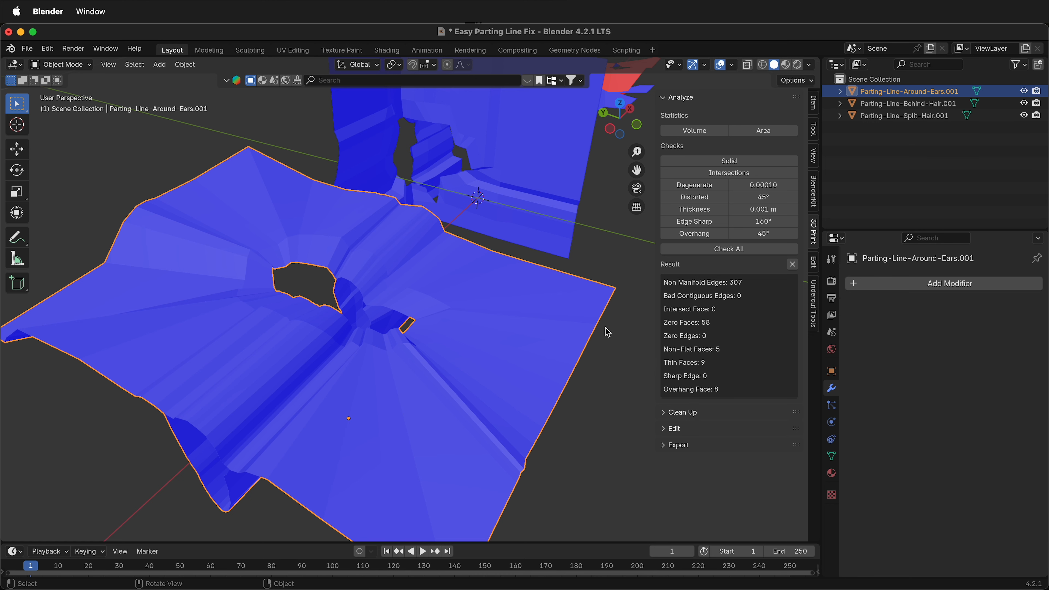
# Run Check All on the around-ears mesh, now reporting zero non-manifold edges
pyautogui.click(729, 248)
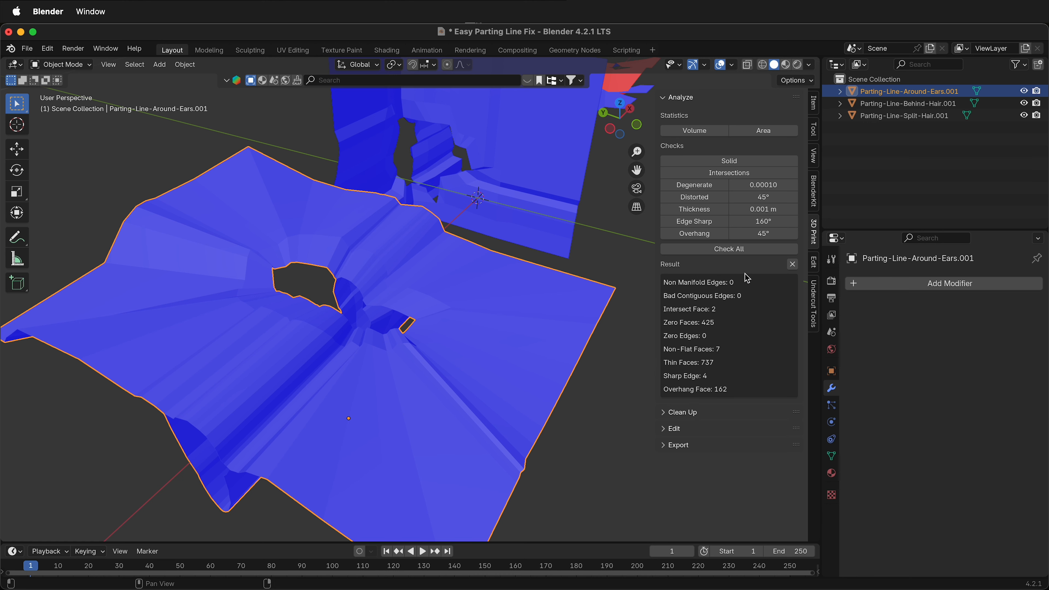
pyautogui.moveTo(701, 290)
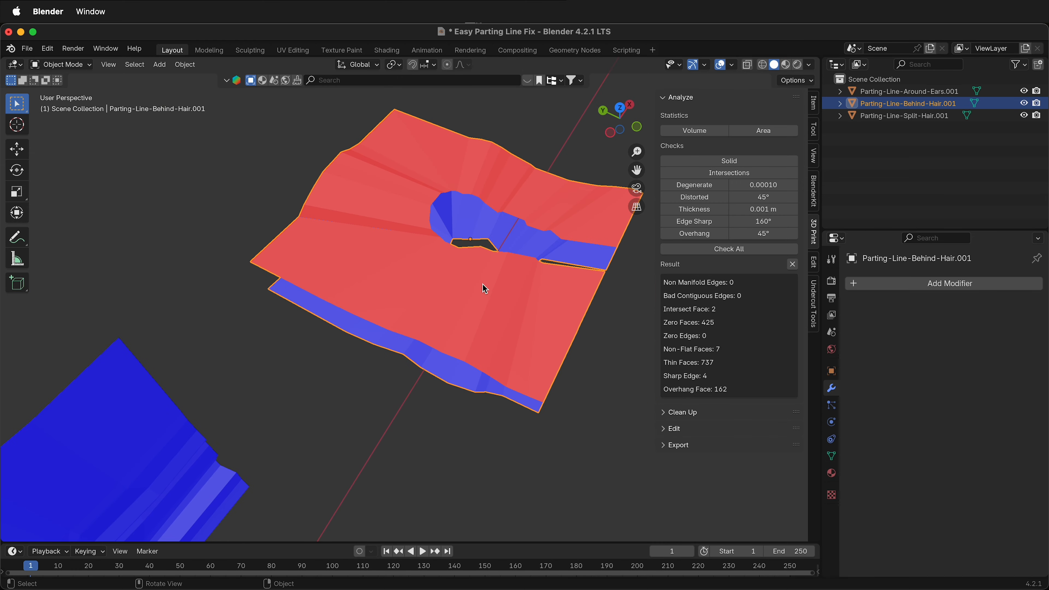
# Enter Edit Mode on Parting-Line-Behind-Hair.001 to recalculate its normals and add a Solidify
pyautogui.press('Tab')
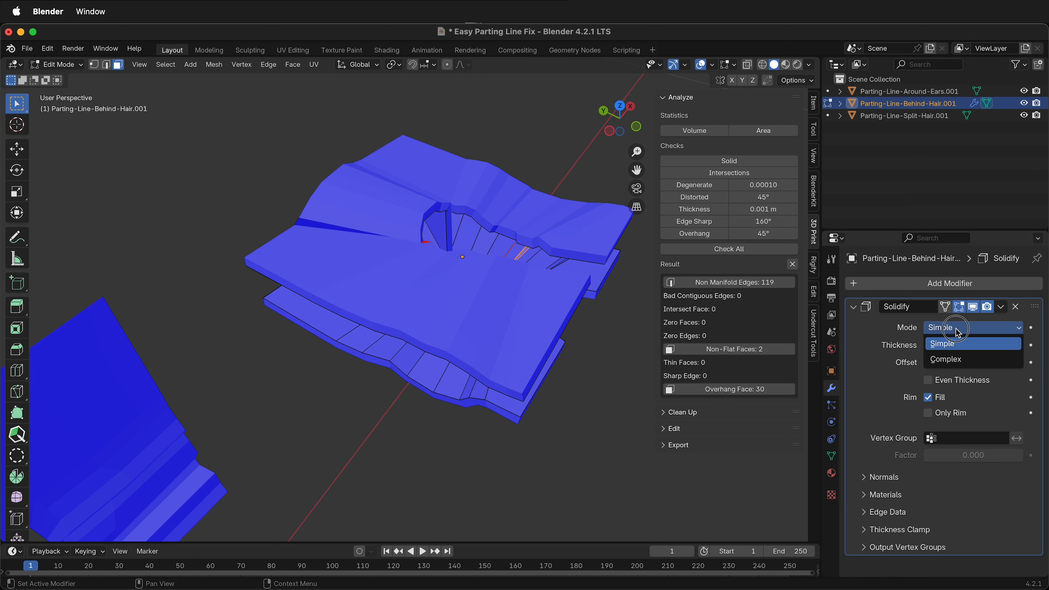
# Switch the behind-hair Solidify to Complex, apply it in Object Mode and recheck the mesh
pyautogui.click(946, 359)
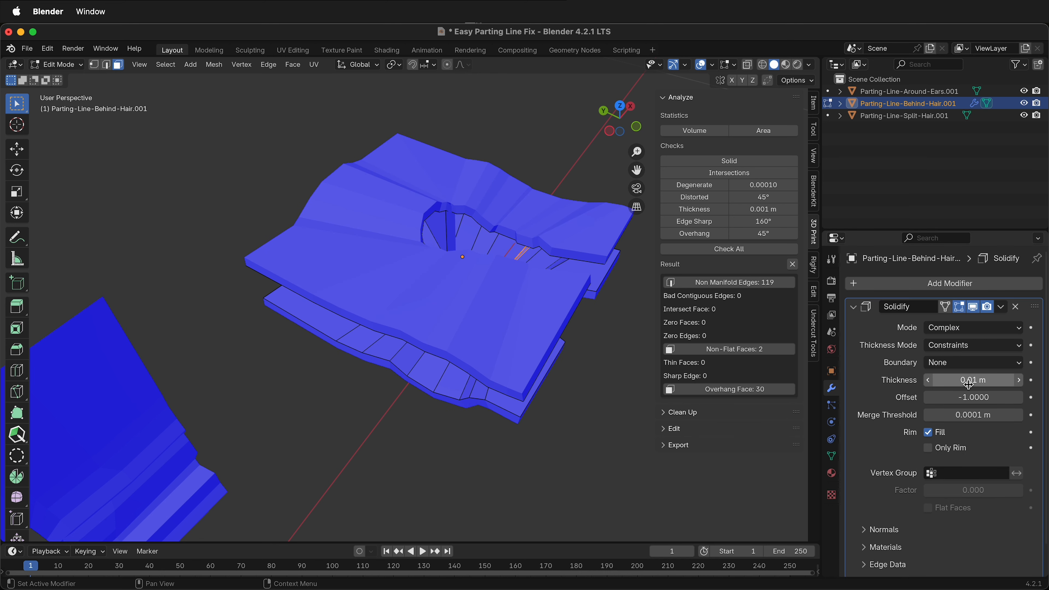
pyautogui.press('Tab')
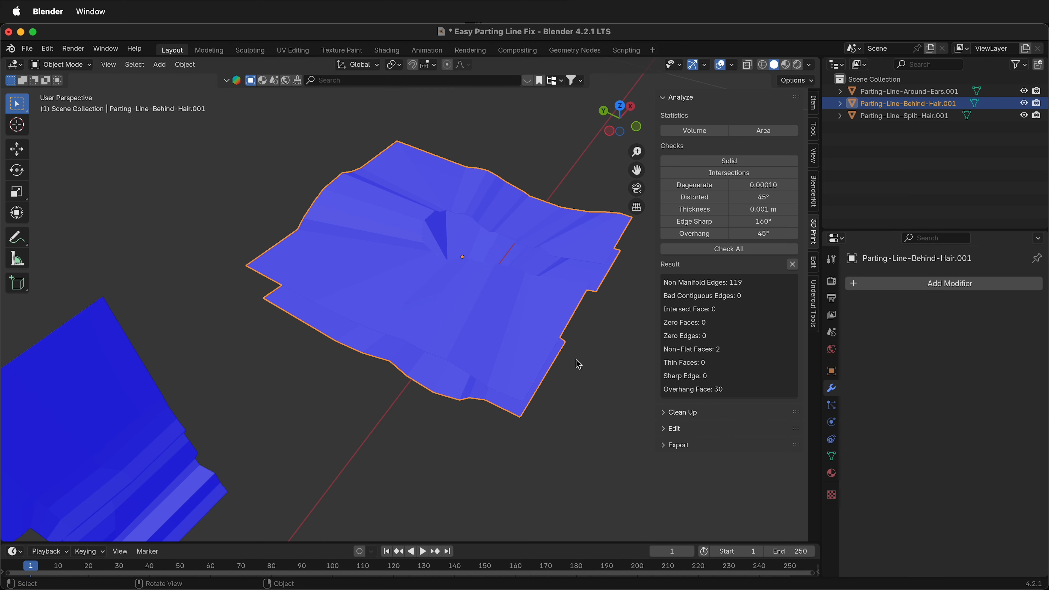
pyautogui.click(728, 248)
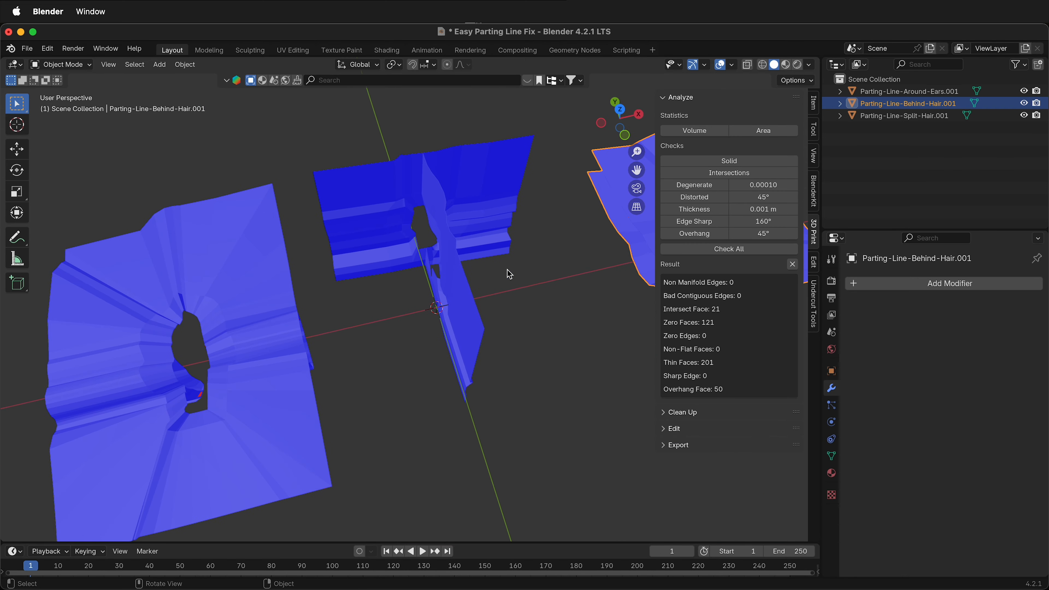
# Orbit the viewport to review all three thickened parting-line meshes
pyautogui.moveTo(509, 268); pyautogui.dragTo(515, 261)
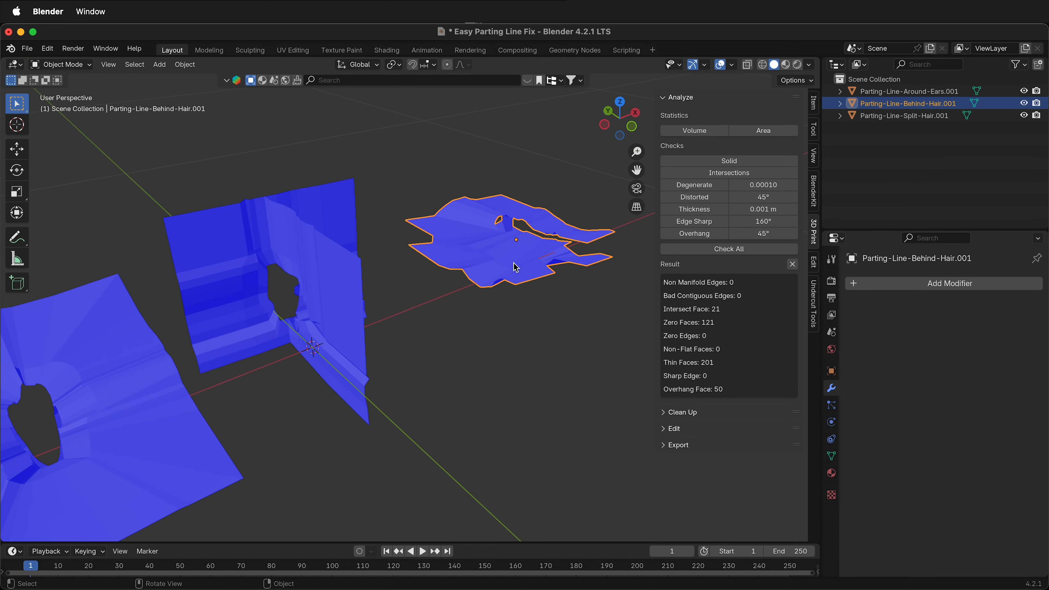